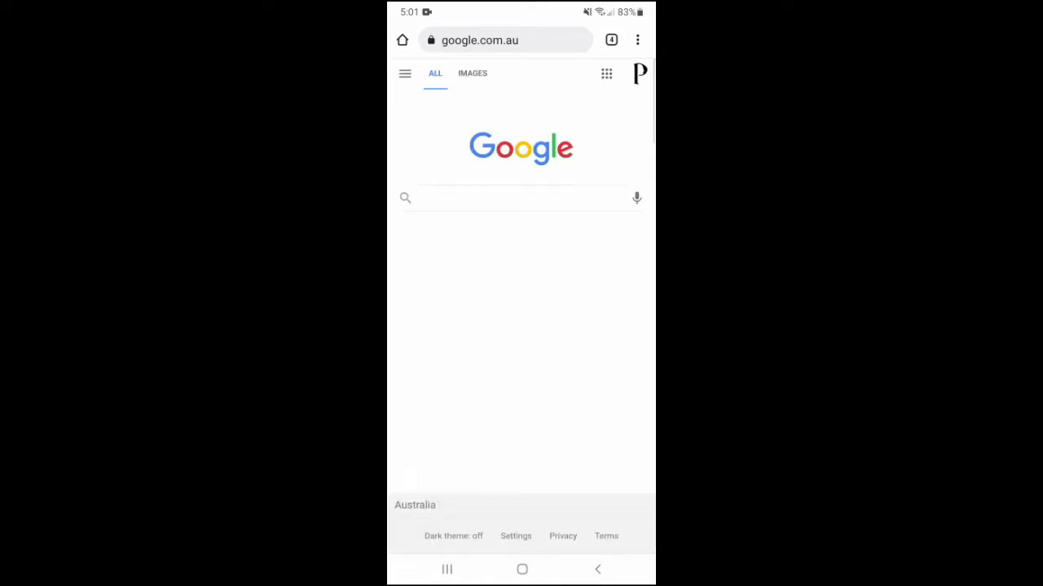
# Step: Switch from the news.com.au tab to the bunnings.com.au tab, loading the Bunnings homepage
pyautogui.click(522, 197)
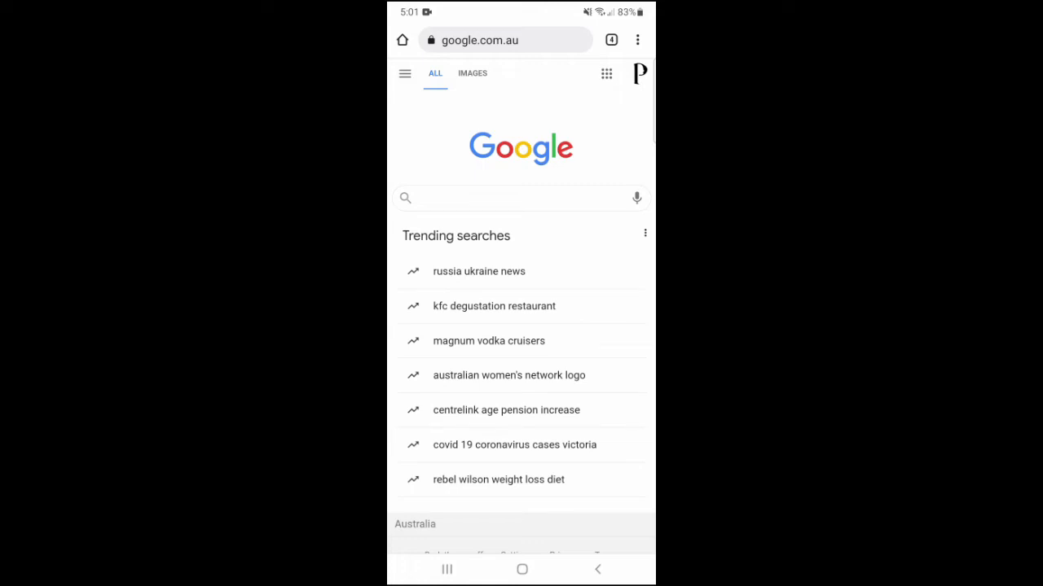
pyautogui.click(611, 39)
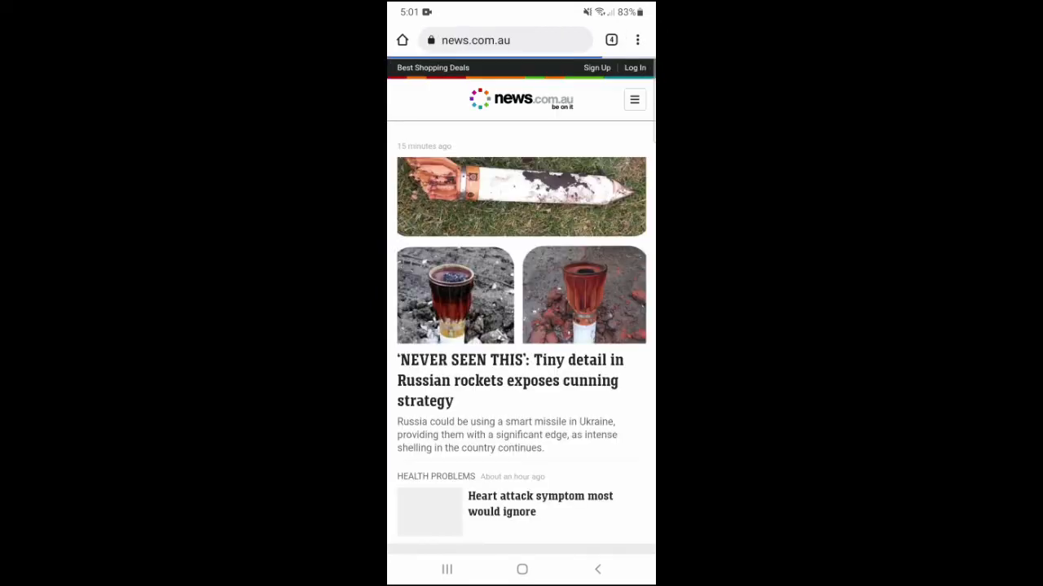
pyautogui.write('bunnings.com.au')
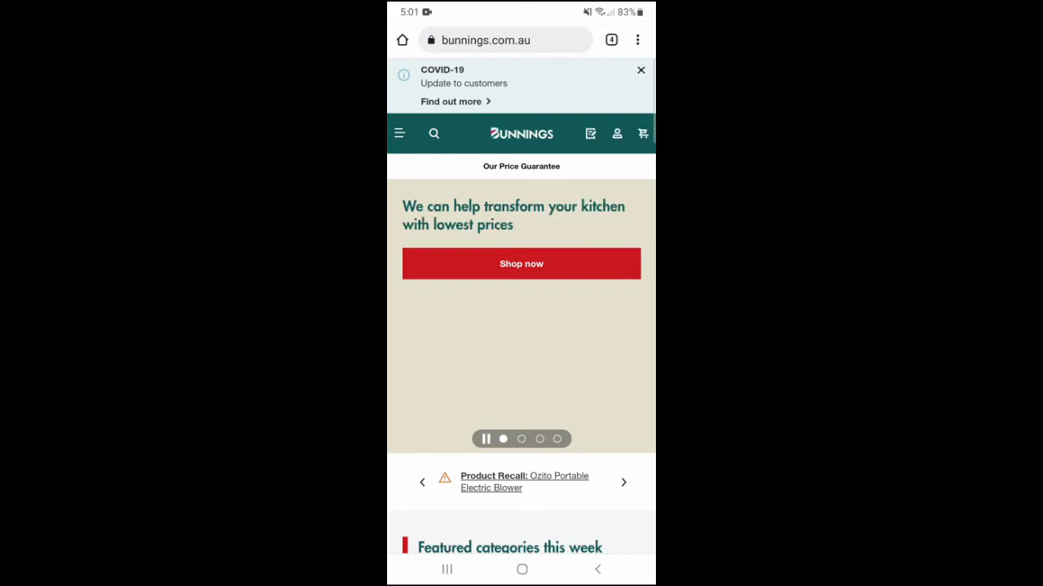